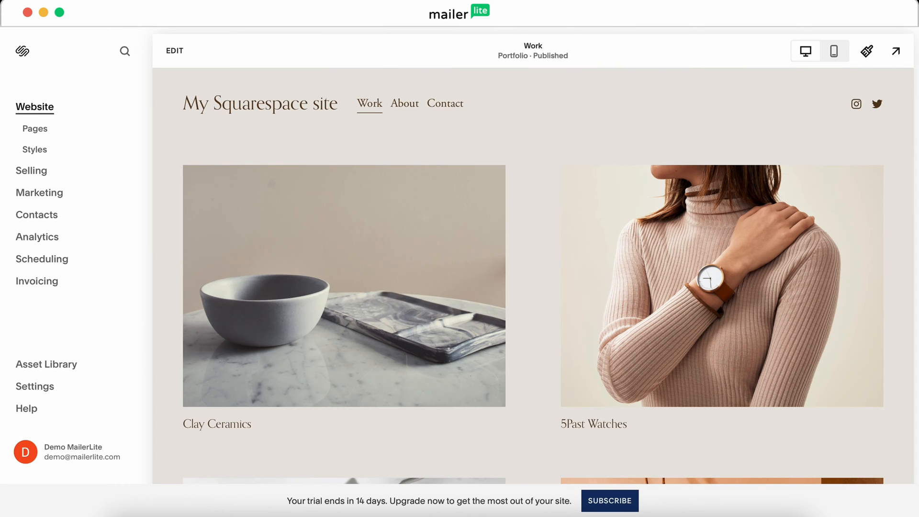
- Check the Squarespace Site Availability settings, then show MailerLite's Integrations list
click(35, 386)
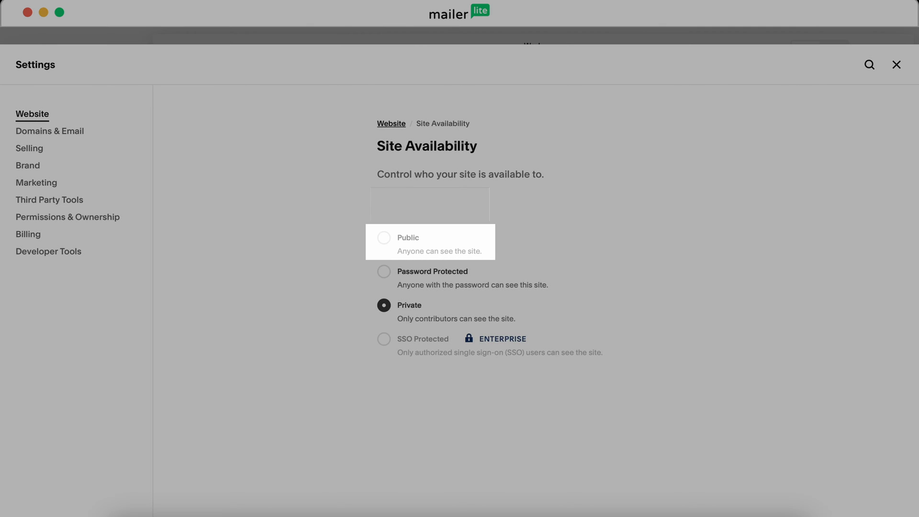
click(896, 64)
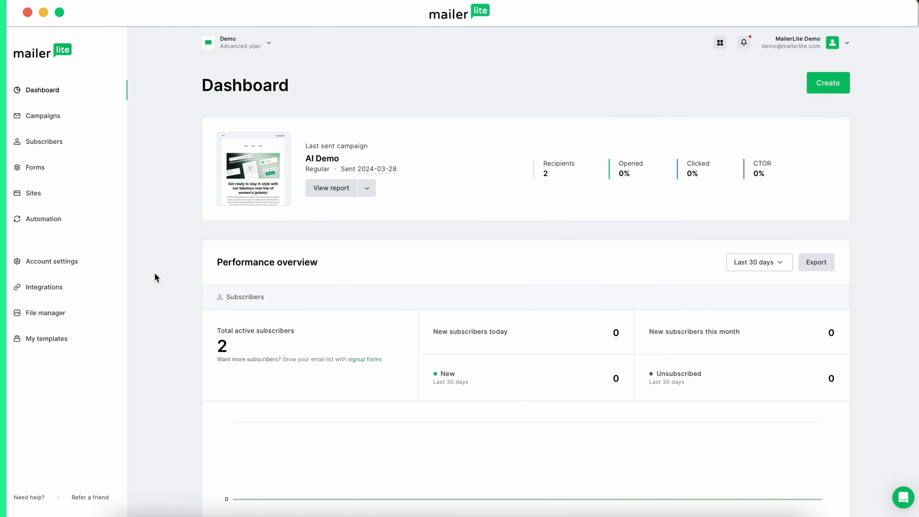
mouse_move(44, 287)
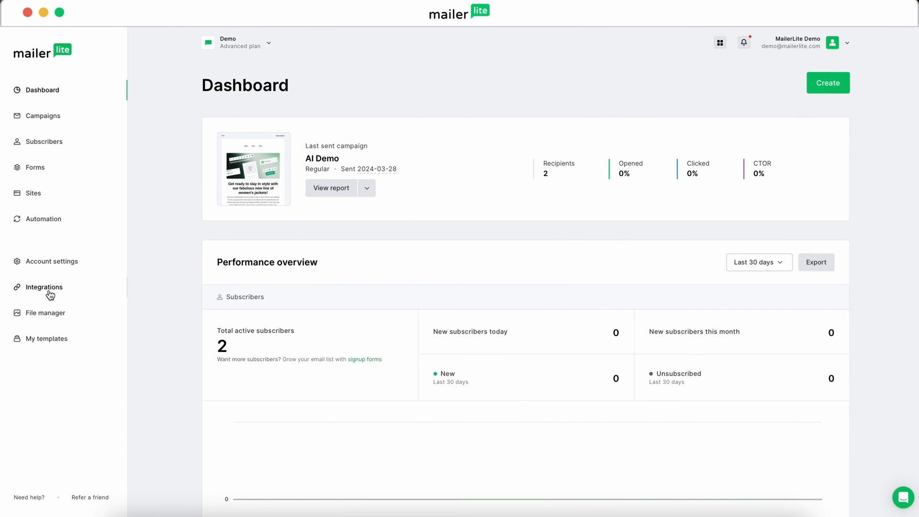
click(44, 286)
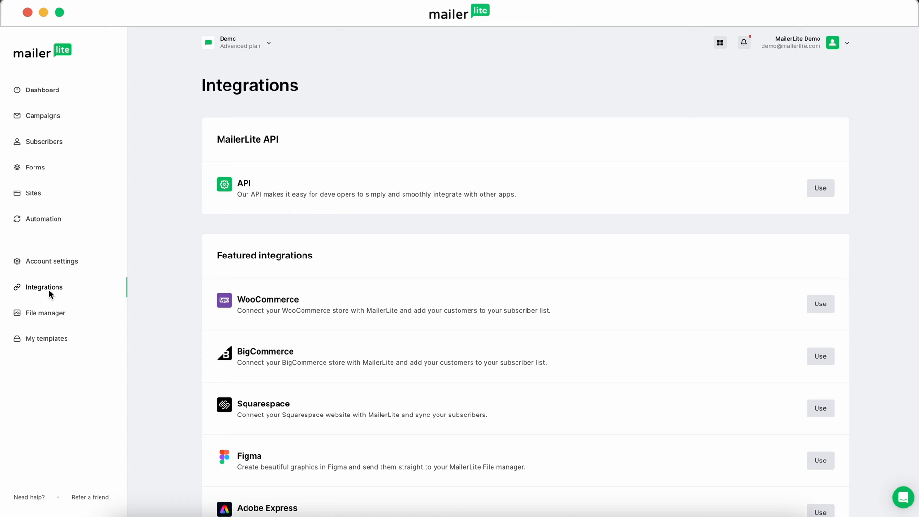
mouse_move(810, 414)
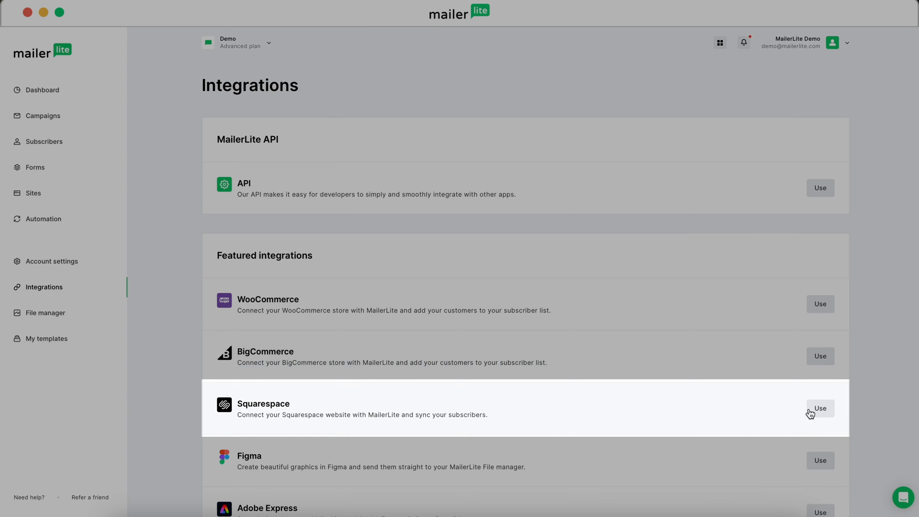
- Start the Squarespace integration and choose the Squarespace group for incoming subscribers
click(820, 408)
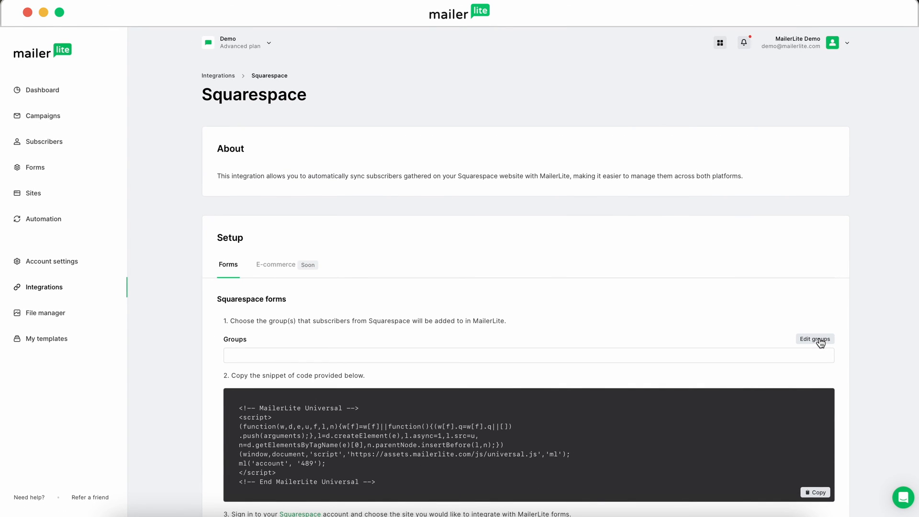
click(814, 339)
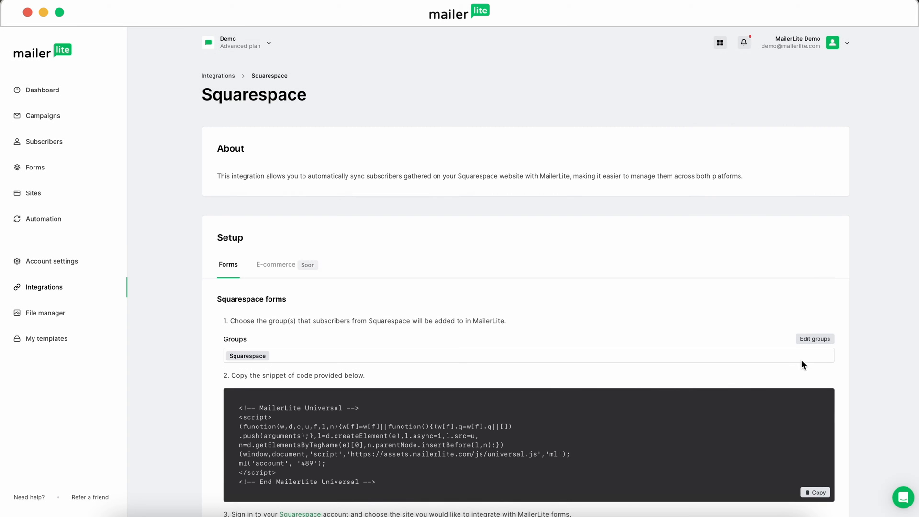
scroll(down, 3)
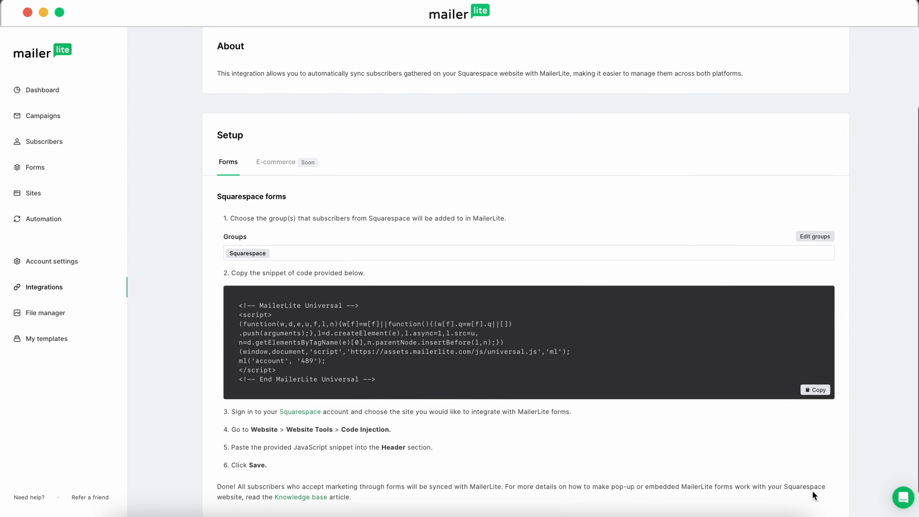
mouse_move(299, 413)
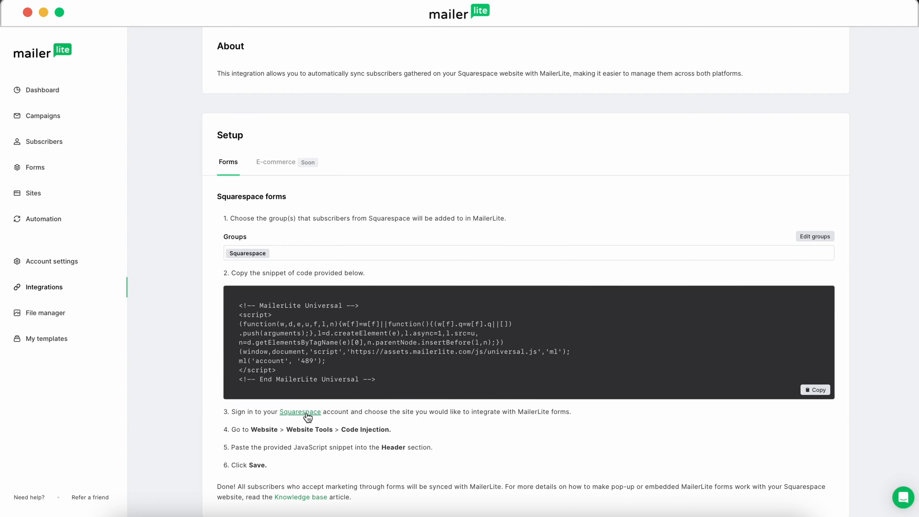
- Go to the Squarespace account and edit My Squarespace site's pages
click(299, 412)
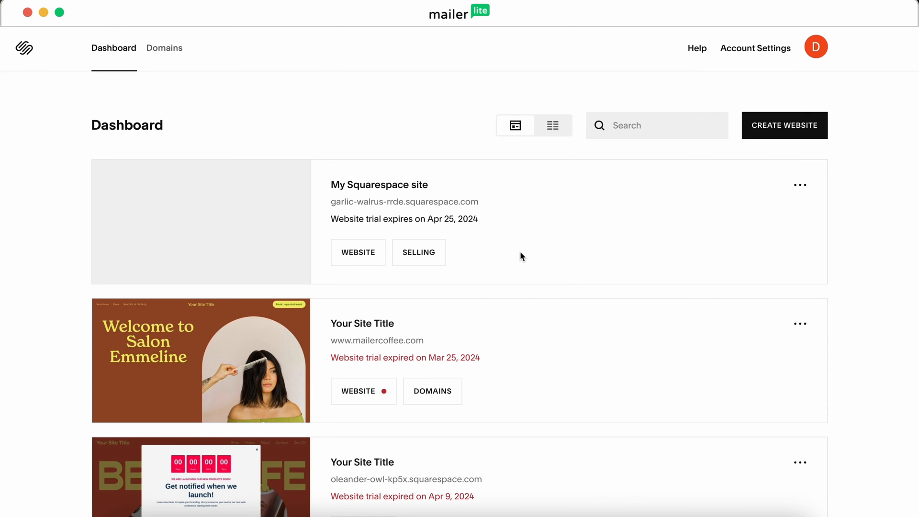
click(358, 251)
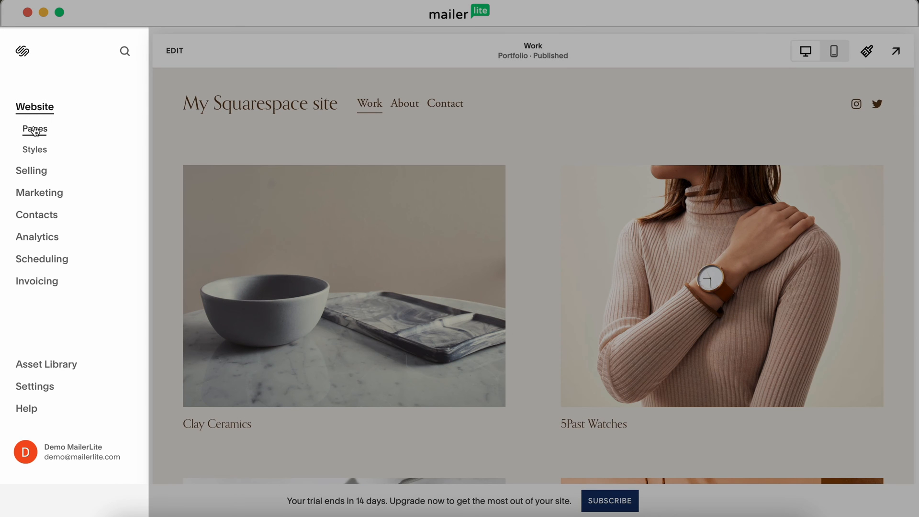
click(35, 130)
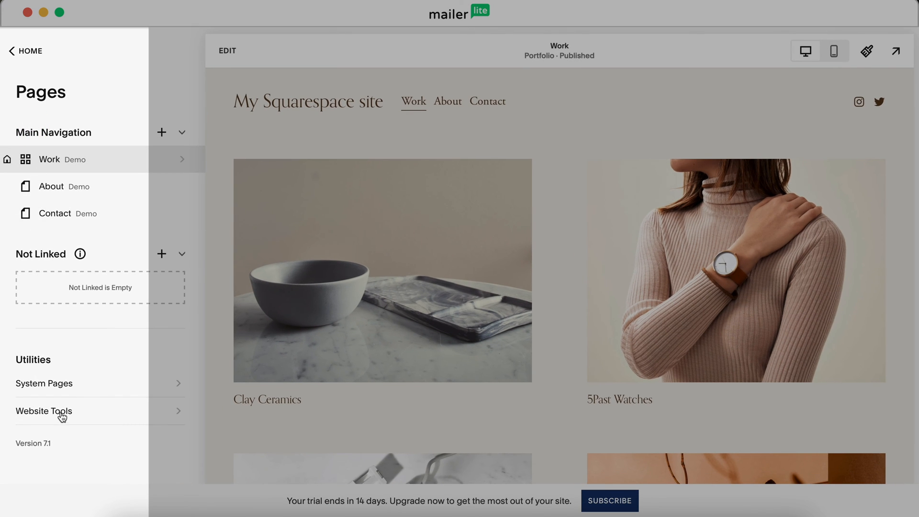
- Paste the MailerLite universal snippet into the Code Injection header and save it
click(43, 411)
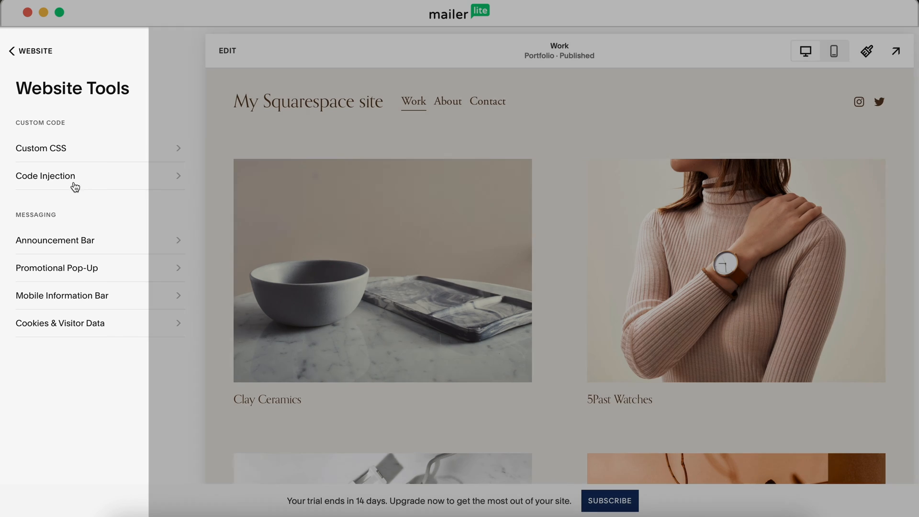
click(46, 177)
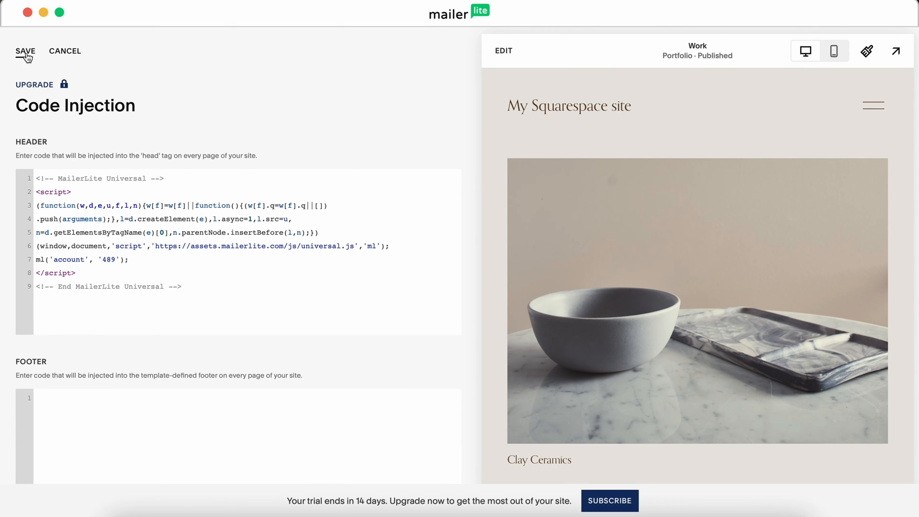
click(25, 51)
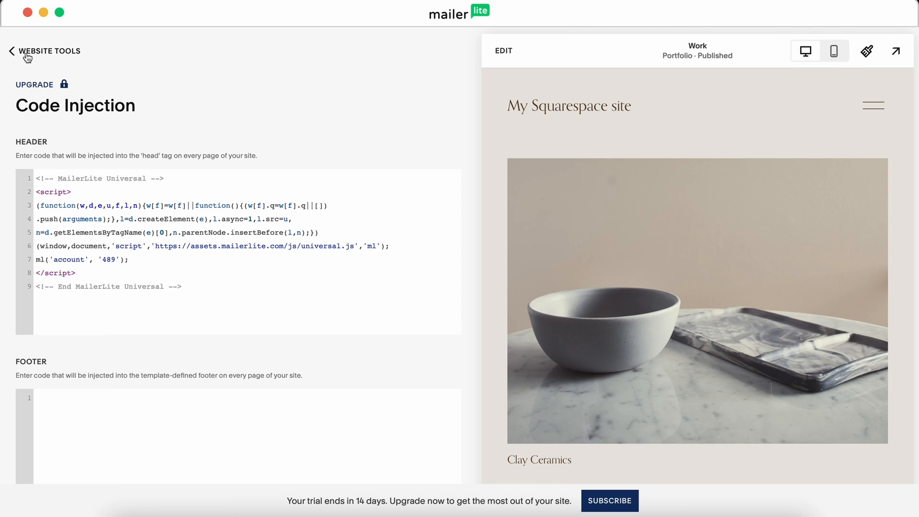
mouse_move(503, 51)
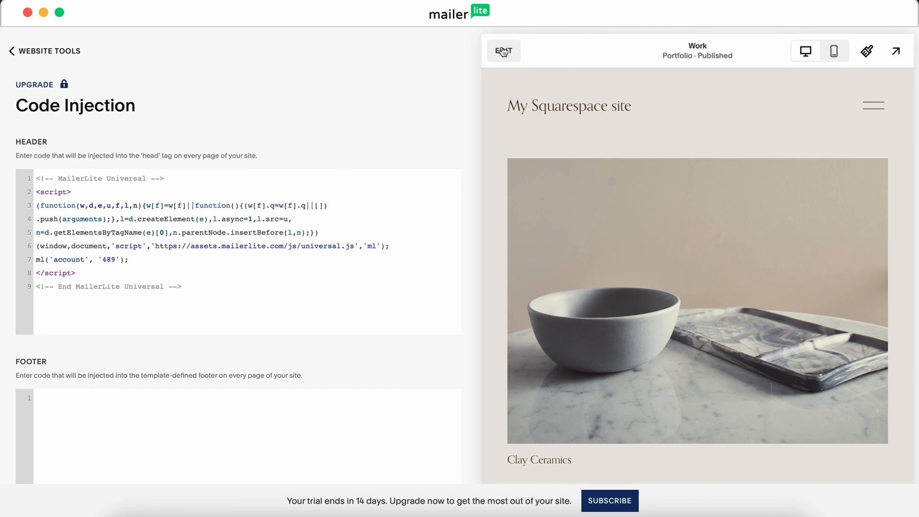
- Edit the Work page and add a form section with Email and Message fields
click(503, 51)
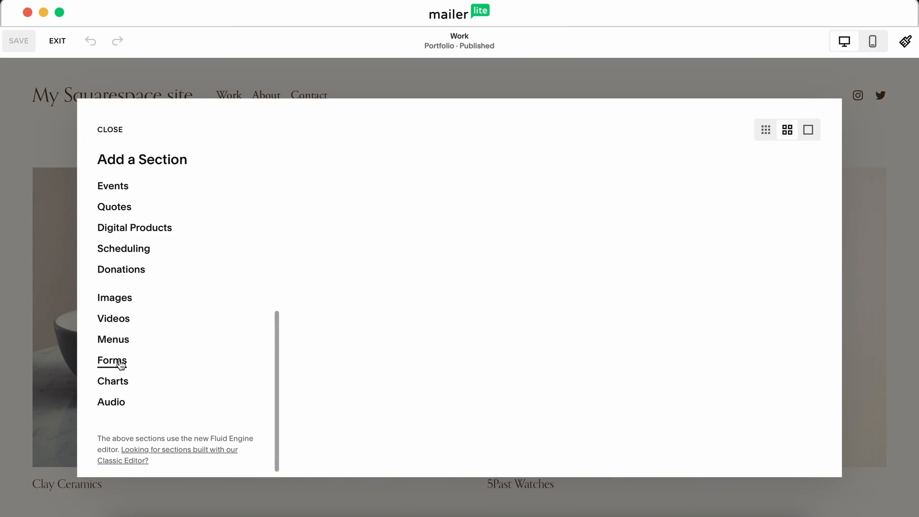
click(112, 361)
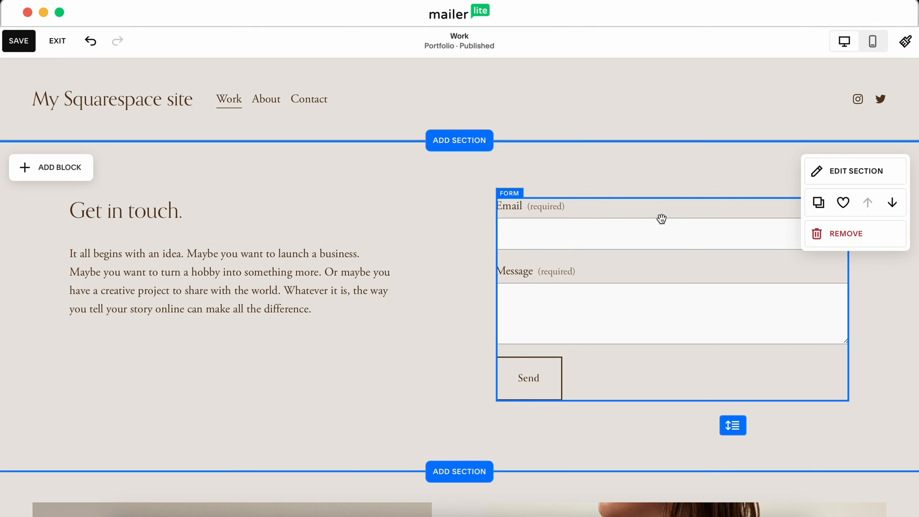
click(663, 219)
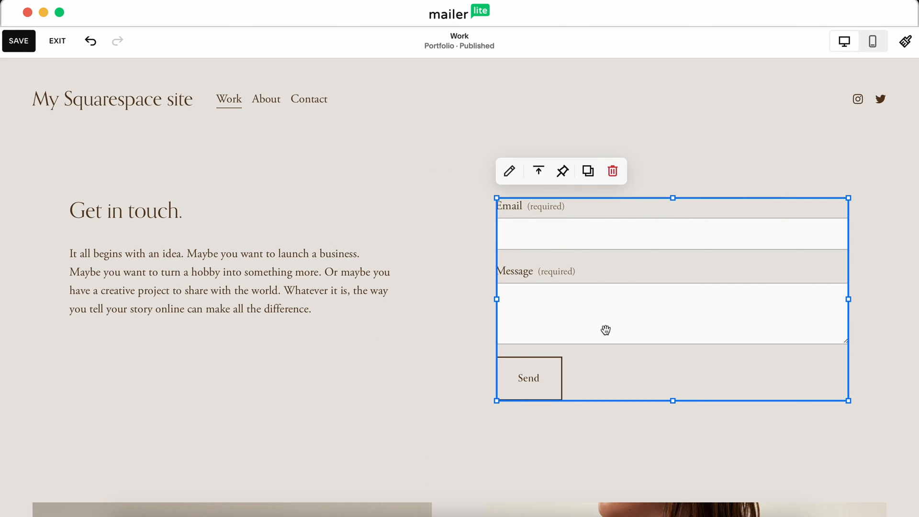
- Add a Checkbox field labelled Opt in to the form's fields
click(508, 170)
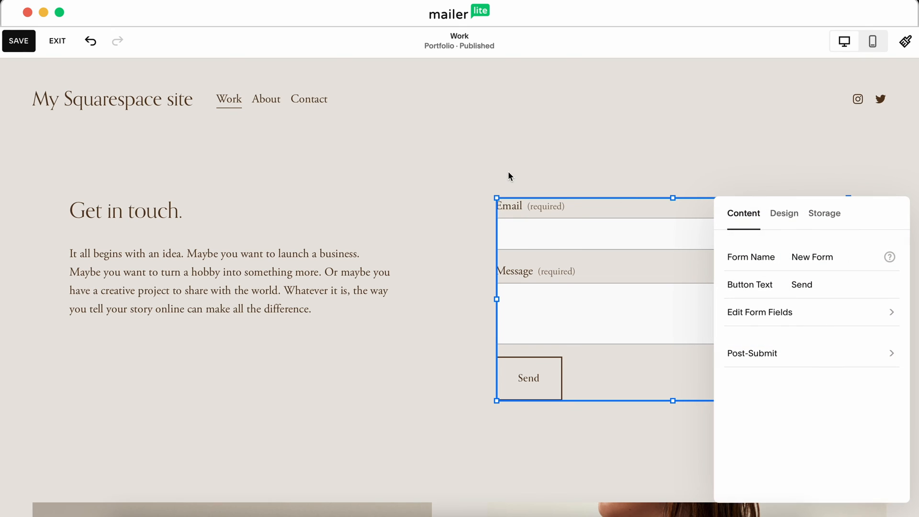
mouse_move(730, 317)
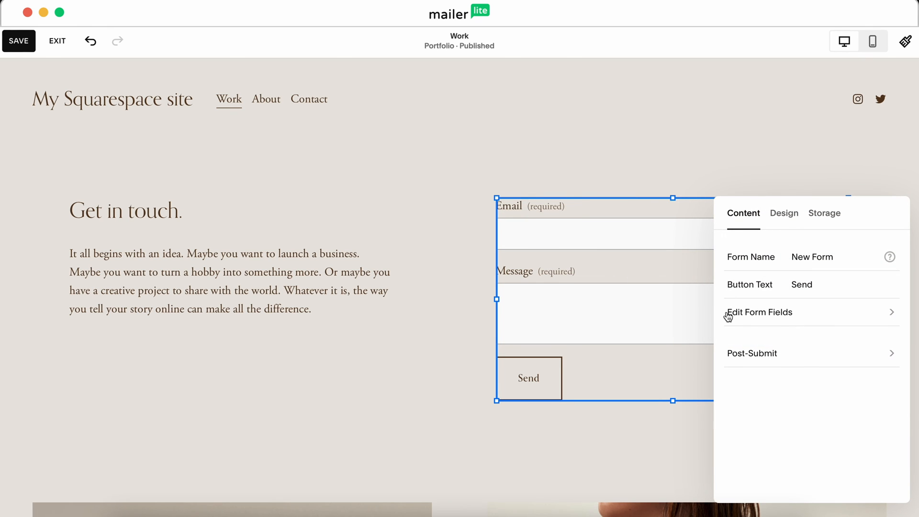
click(758, 312)
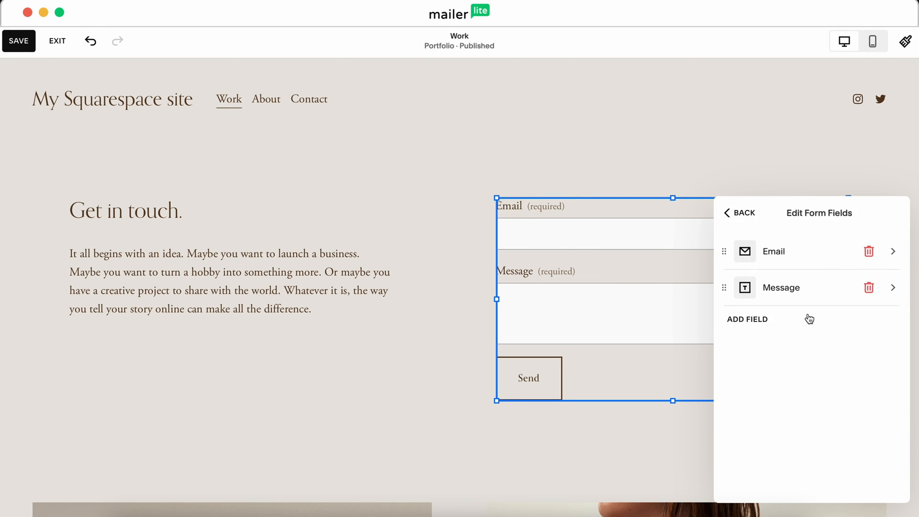
click(747, 320)
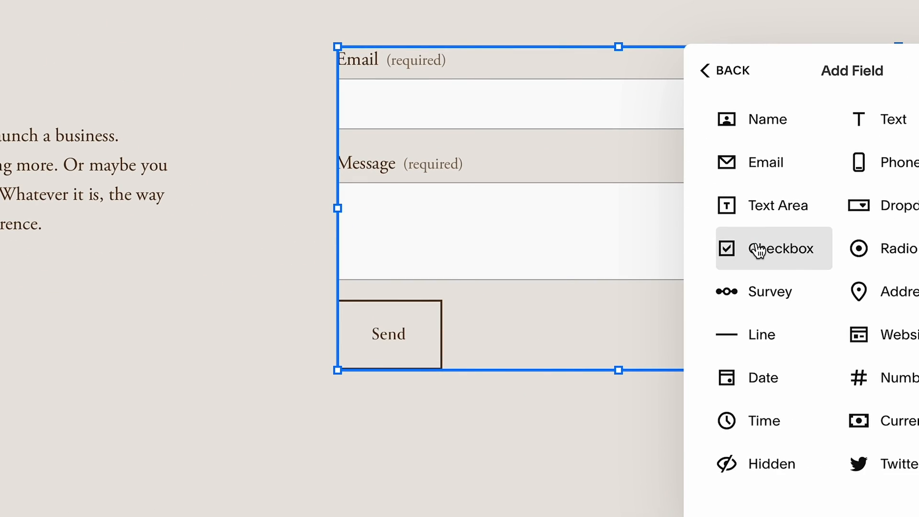
click(774, 248)
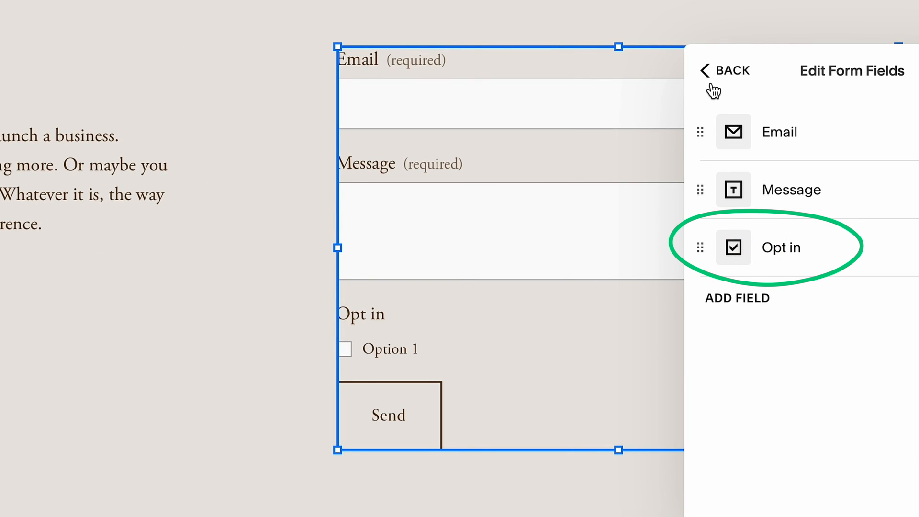